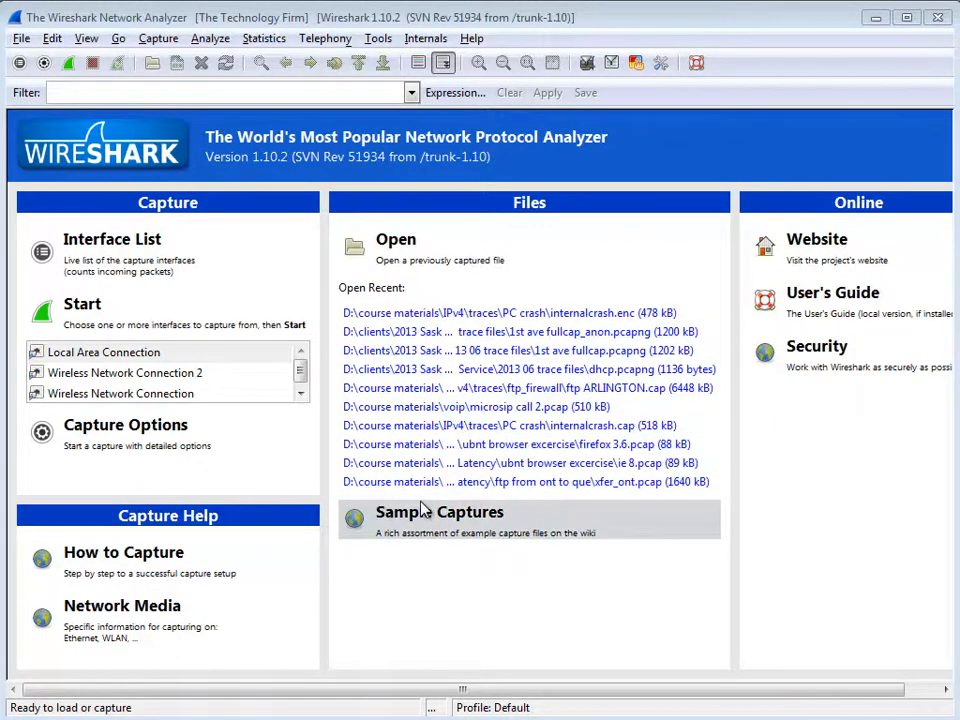
pyautogui.moveTo(604, 520)
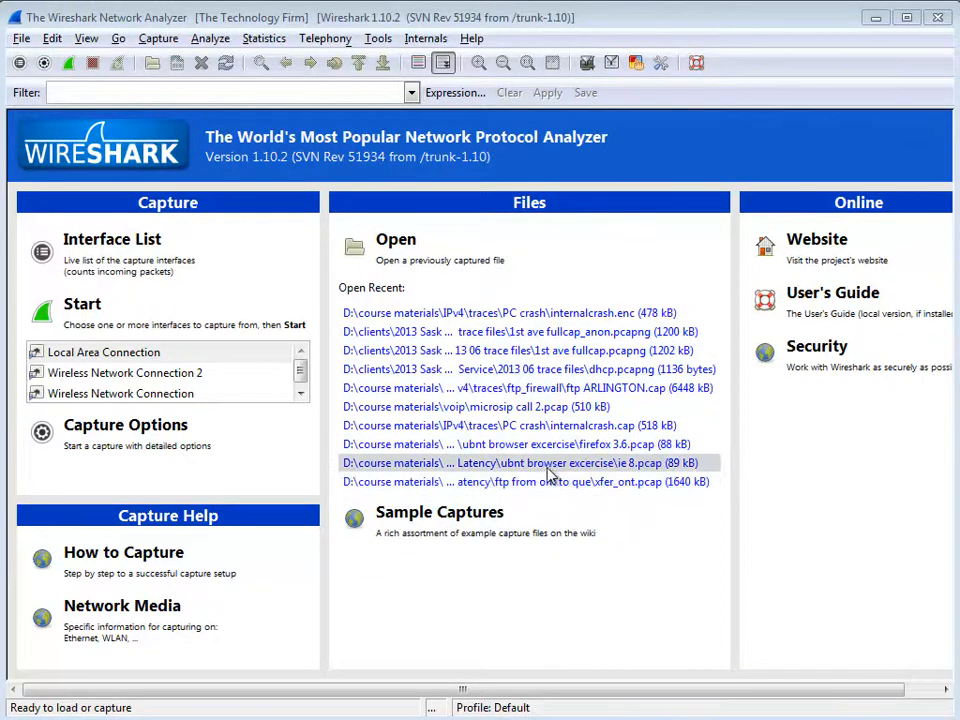
pyautogui.moveTo(536, 424)
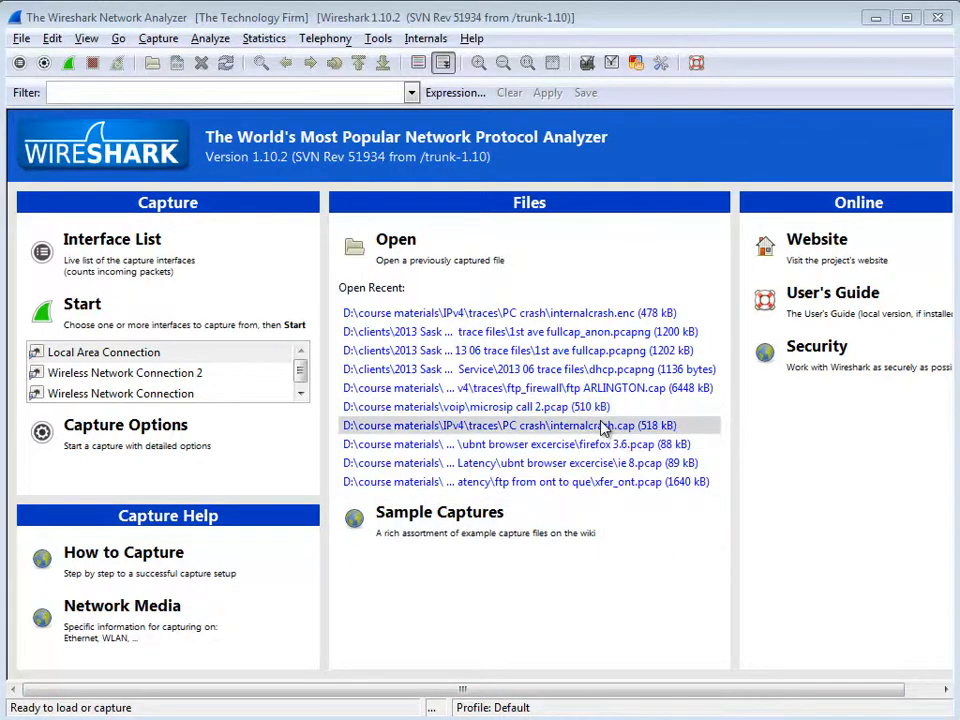
pyautogui.moveTo(78, 80)
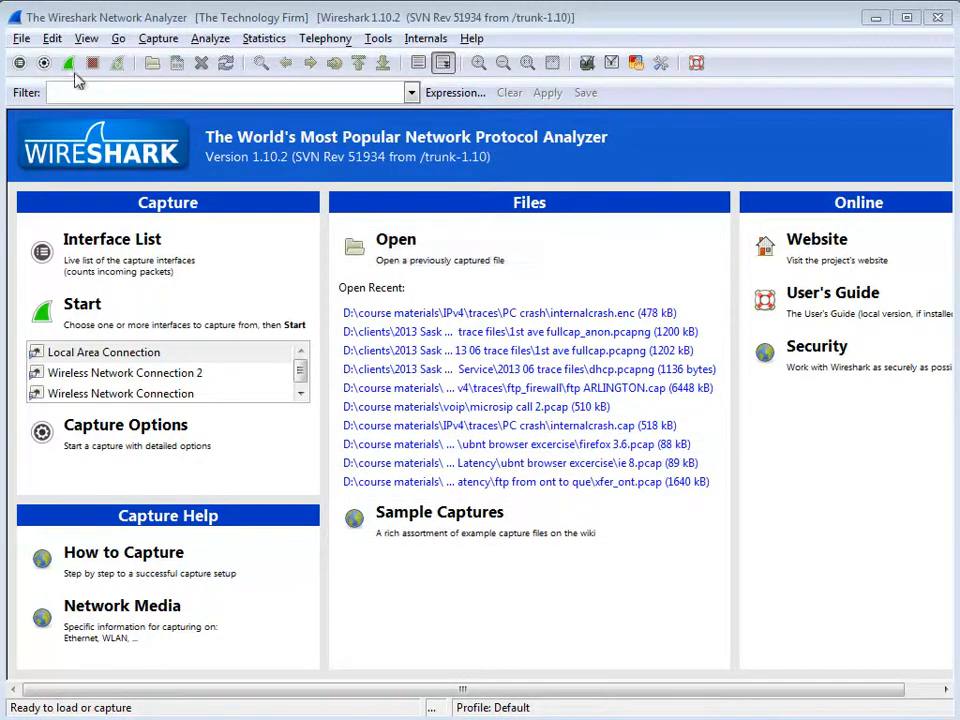
# Bring up the Open Recent list of capture files from the File menu
pyautogui.click(20, 38)
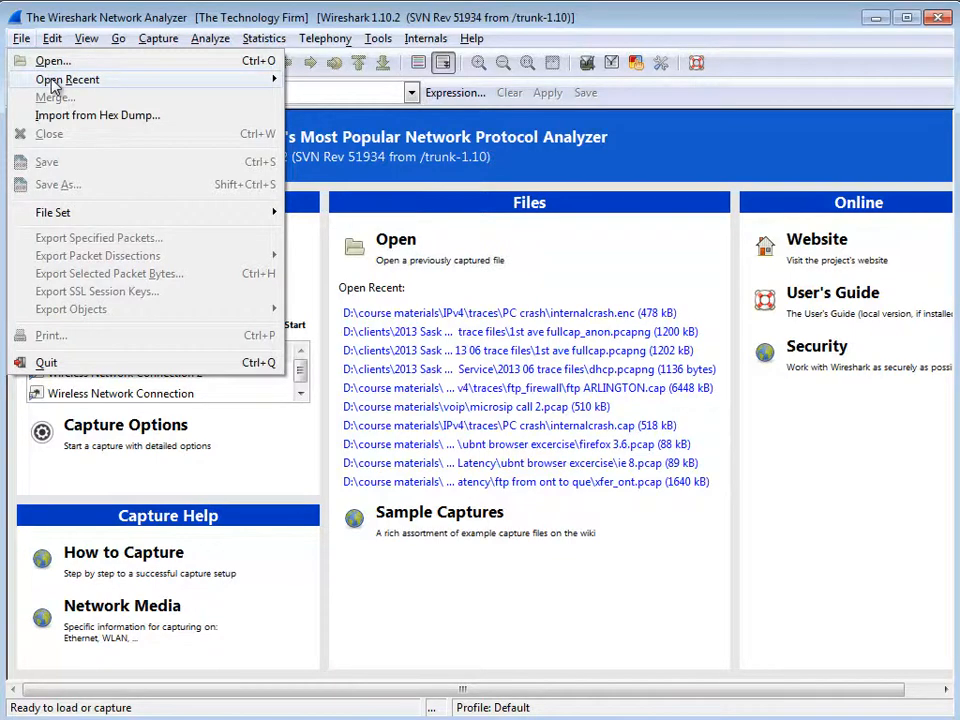
pyautogui.click(68, 80)
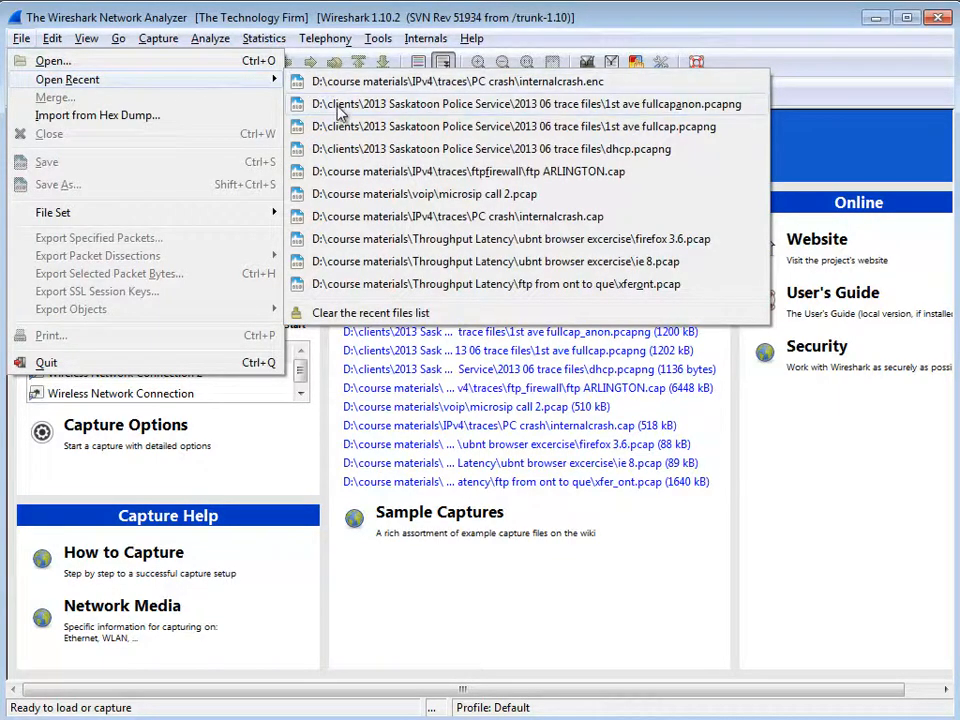
pyautogui.moveTo(370, 312)
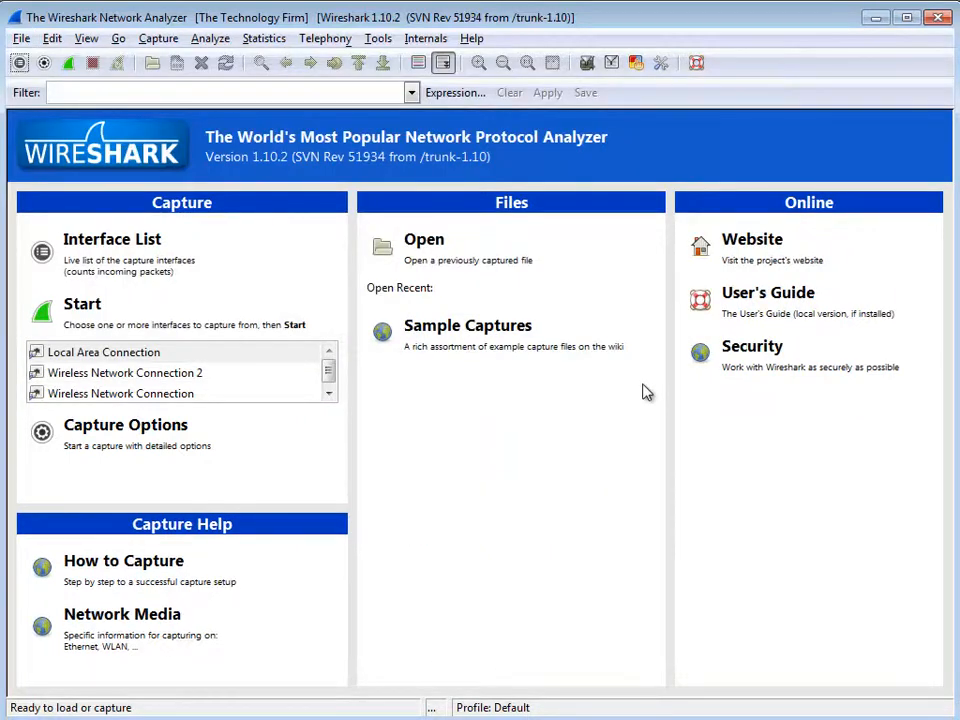
pyautogui.moveTo(626, 502)
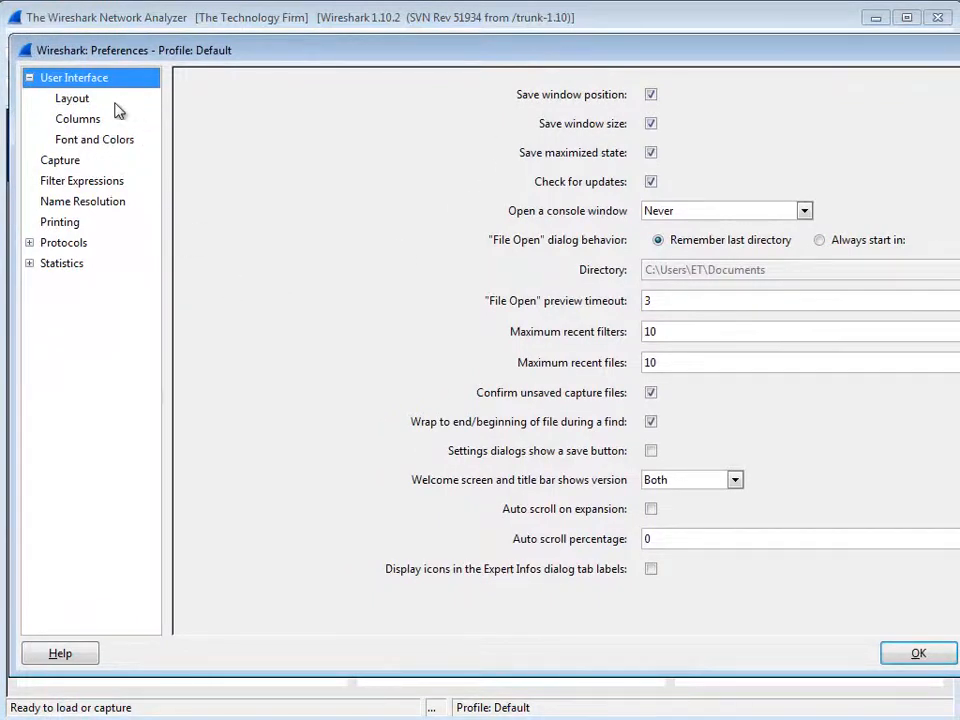
pyautogui.moveTo(100, 108)
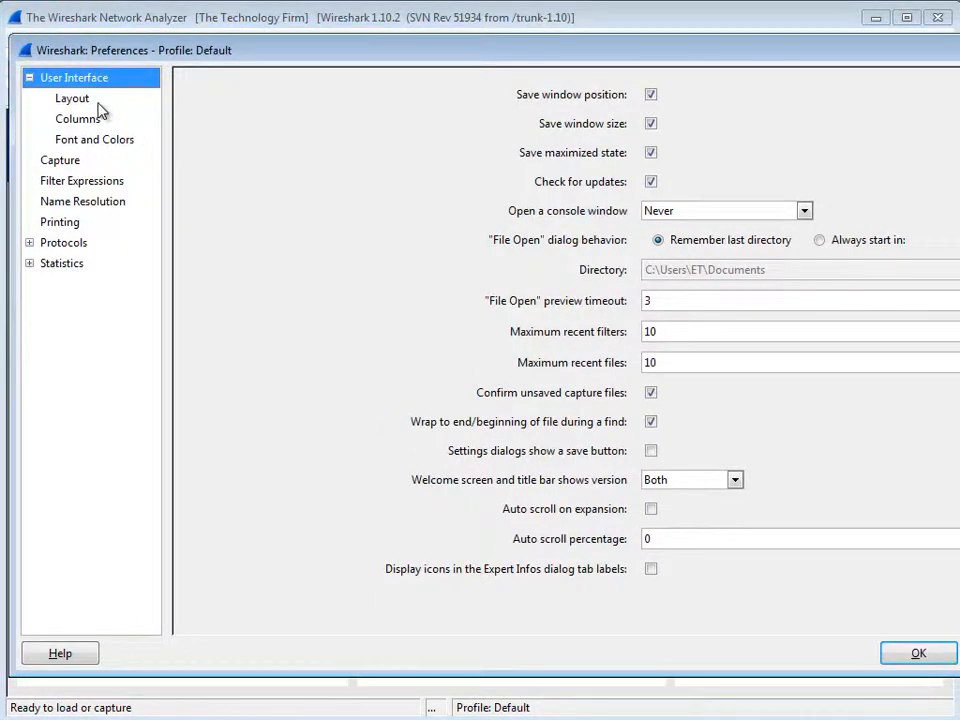
pyautogui.moveTo(556, 356)
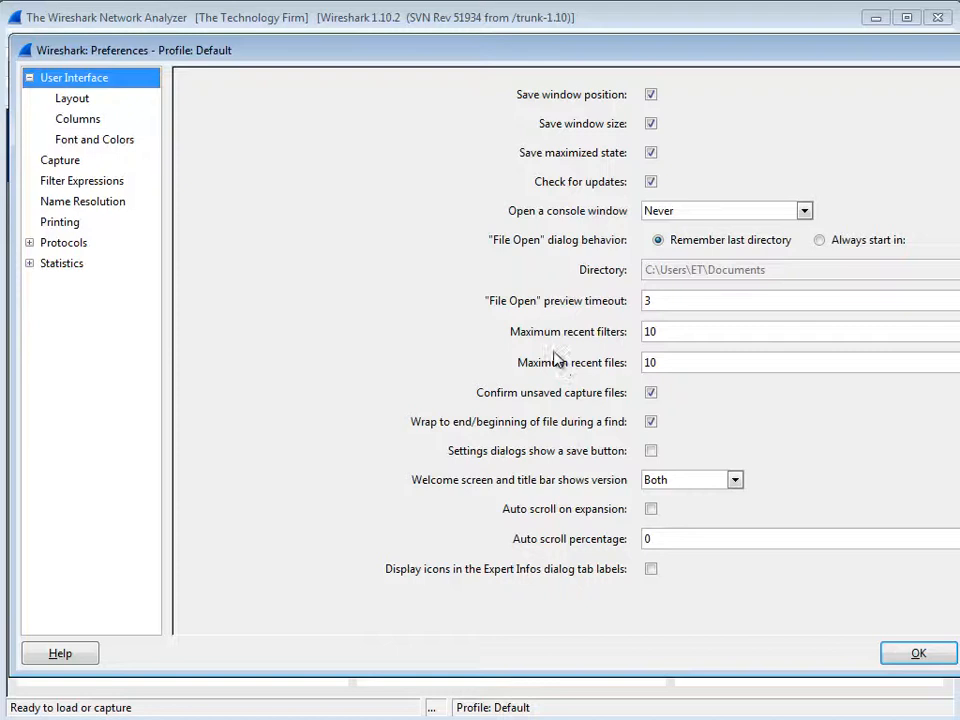
pyautogui.moveTo(584, 374)
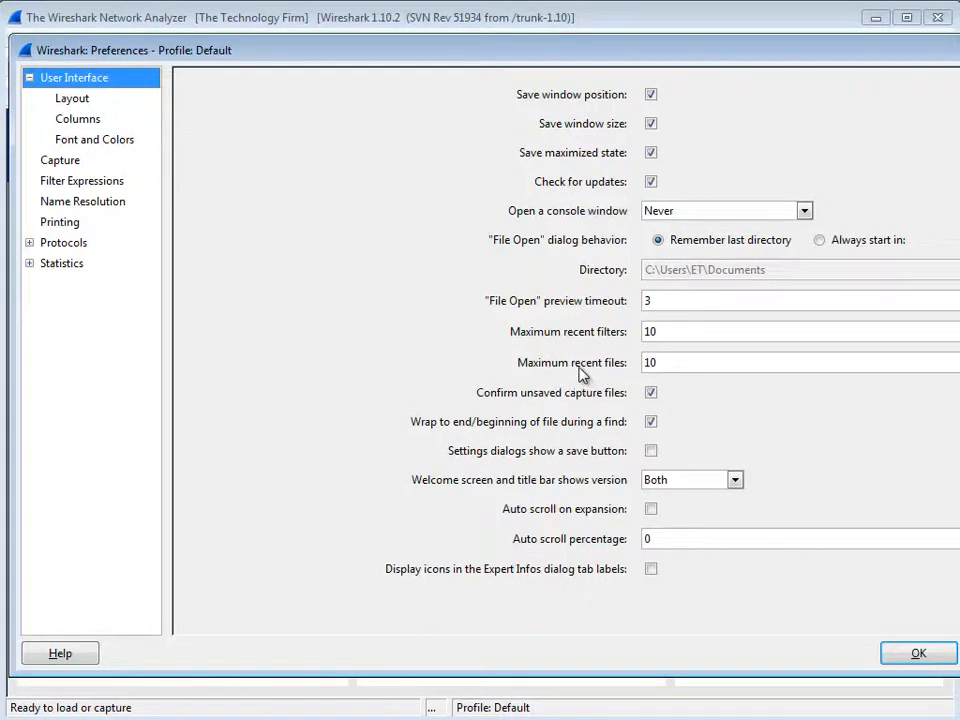
pyautogui.moveTo(662, 364)
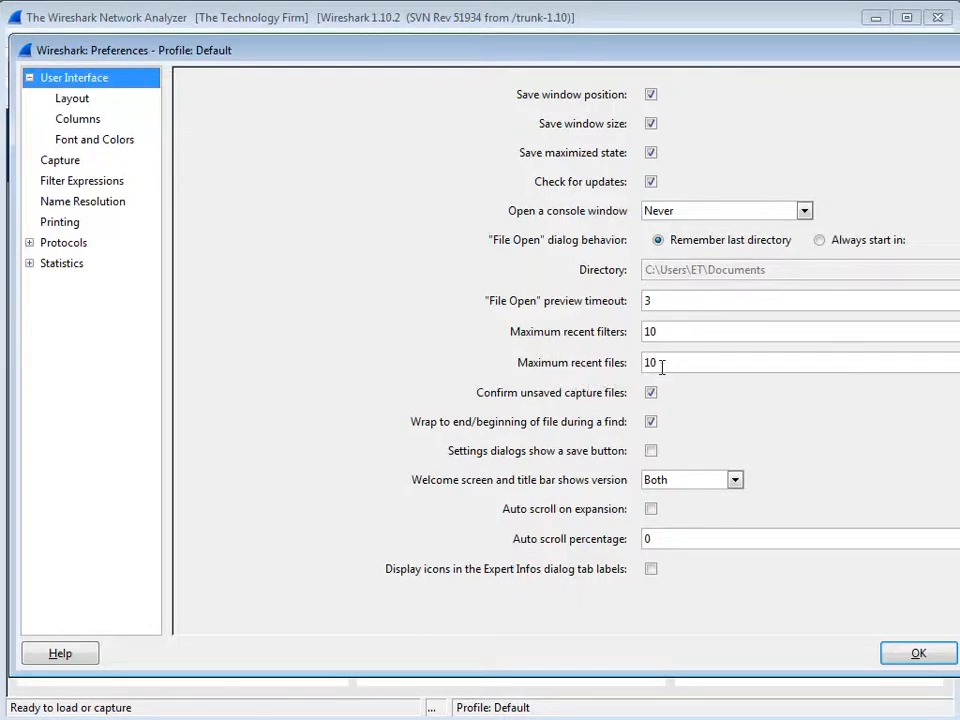
pyautogui.moveTo(664, 364)
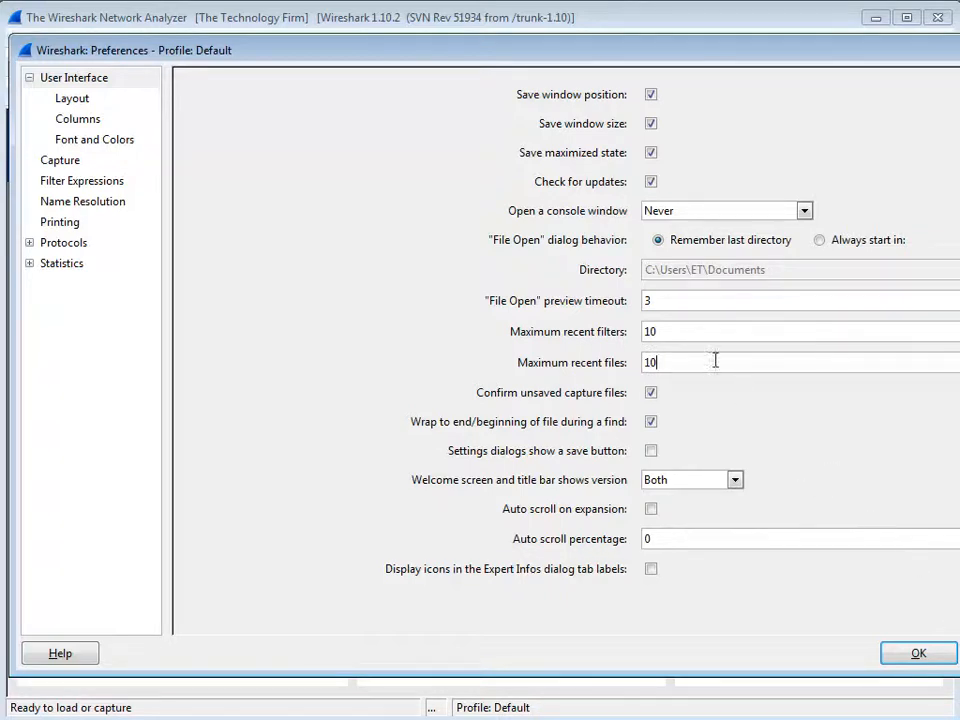
# Accept the Preferences with maximum recent files left at 10
pyautogui.click(916, 652)
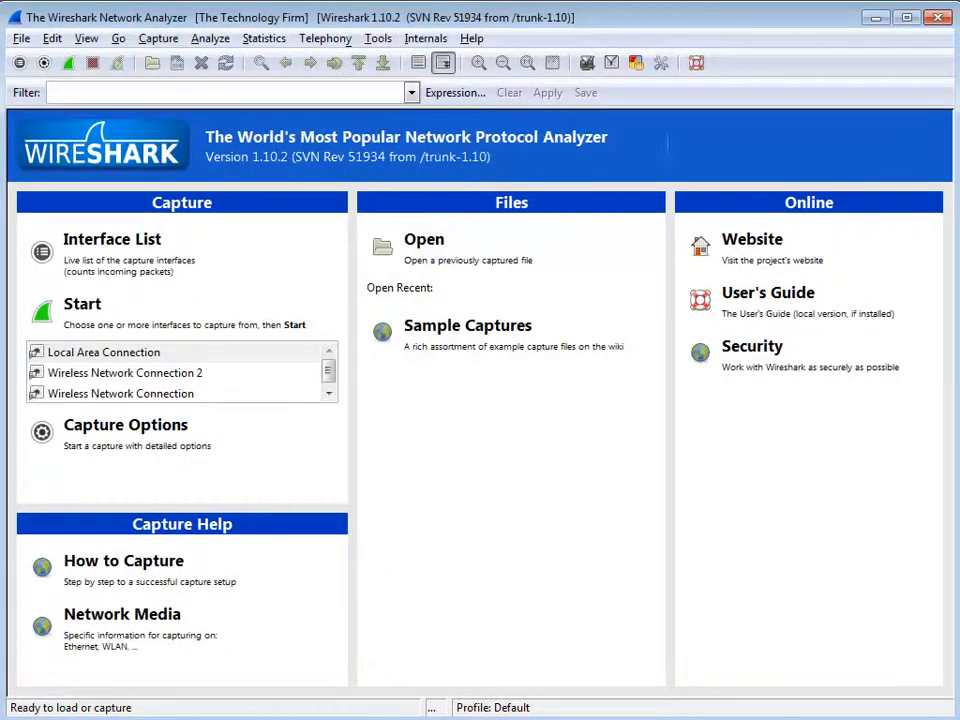